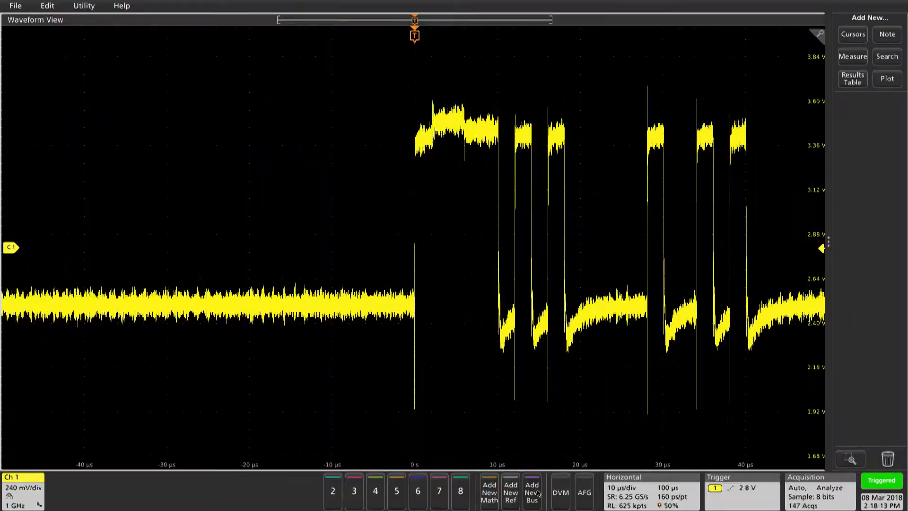
Step: Add a new serial bus and set its bus type to CAN
click(531, 496)
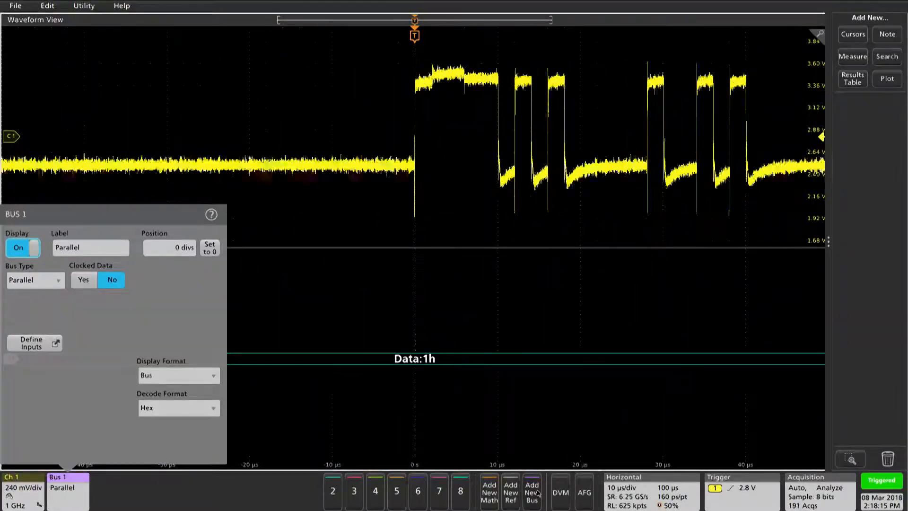
click(35, 279)
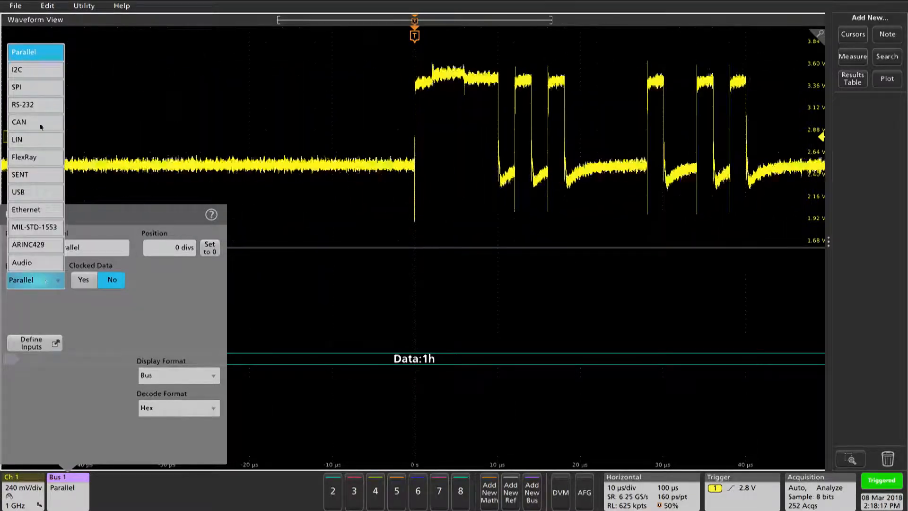
click(19, 121)
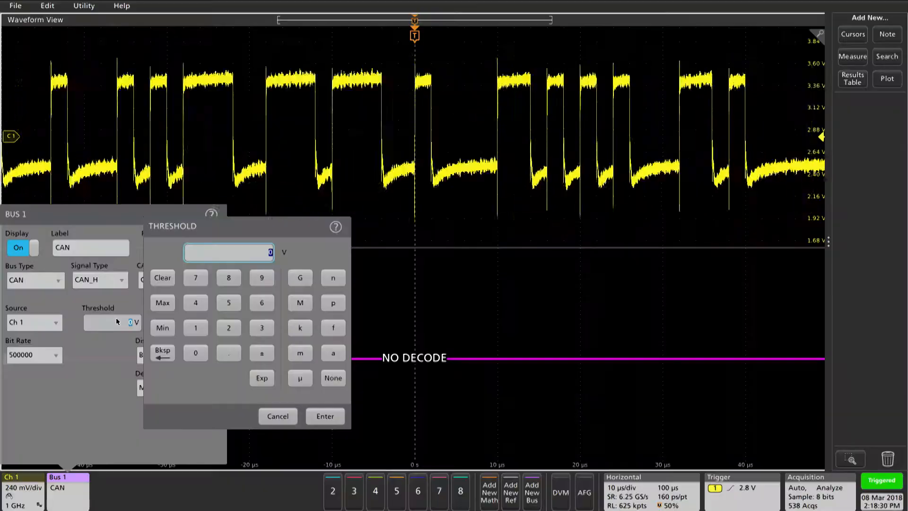
Step: Enter a Bus 1 CAN threshold of about 2 V on the keypad
click(228, 353)
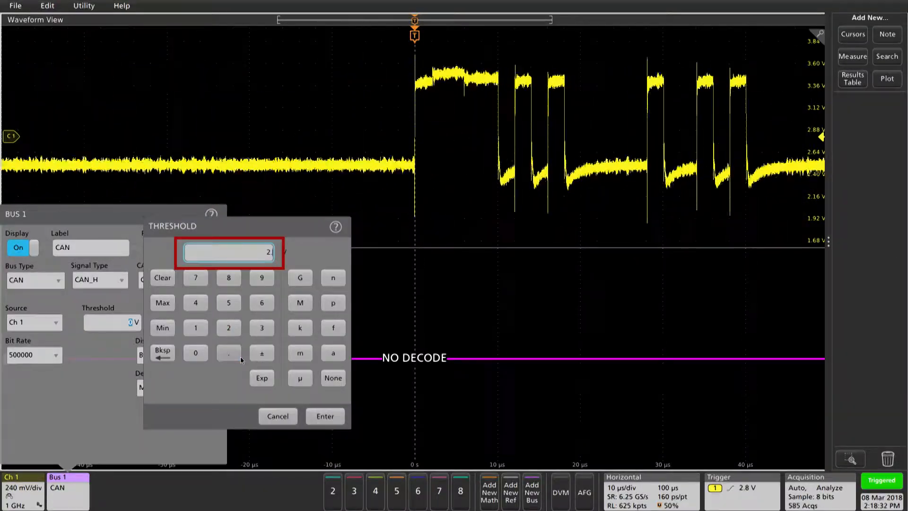
click(325, 416)
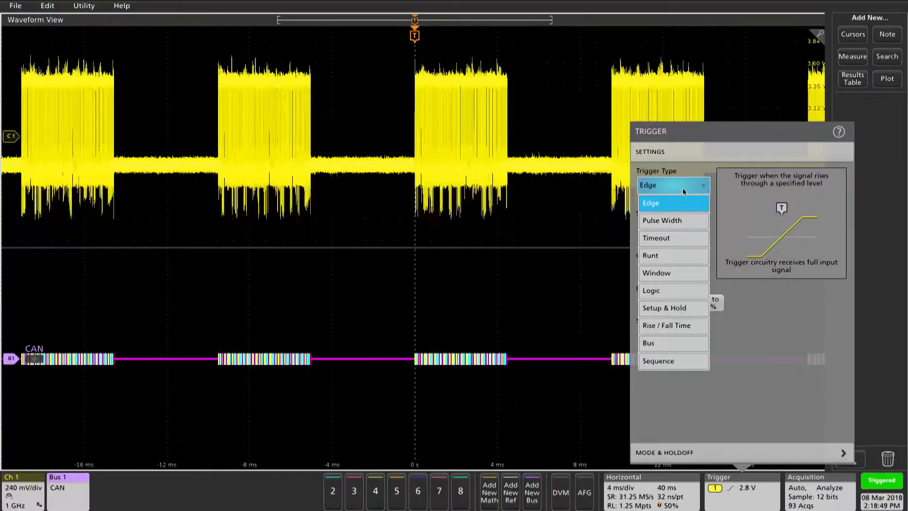
Step: Set the trigger type to Bus, triggering on the CAN frame identifier with its ID entered
click(648, 343)
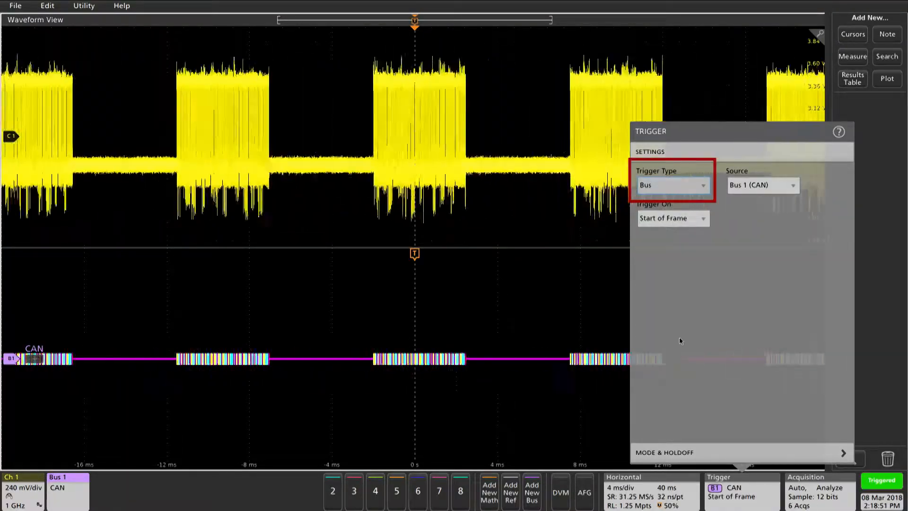
click(672, 217)
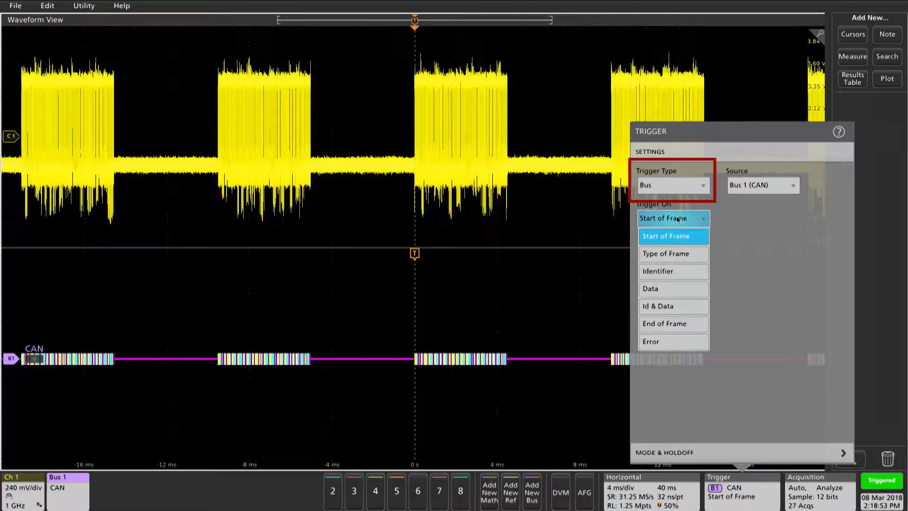
click(658, 271)
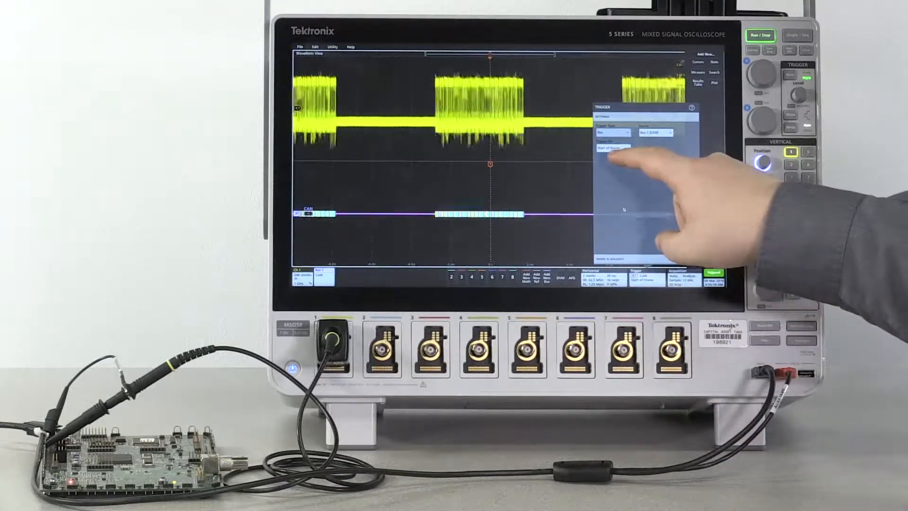
click(611, 148)
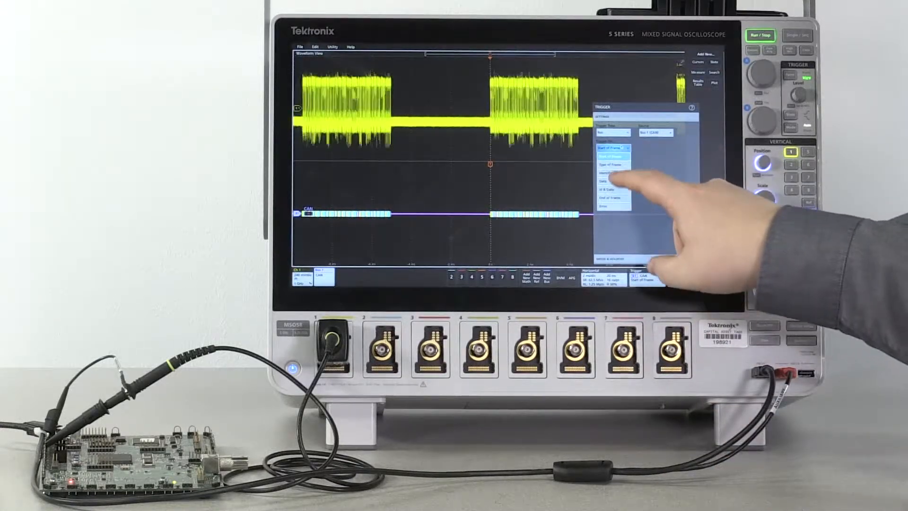
click(612, 173)
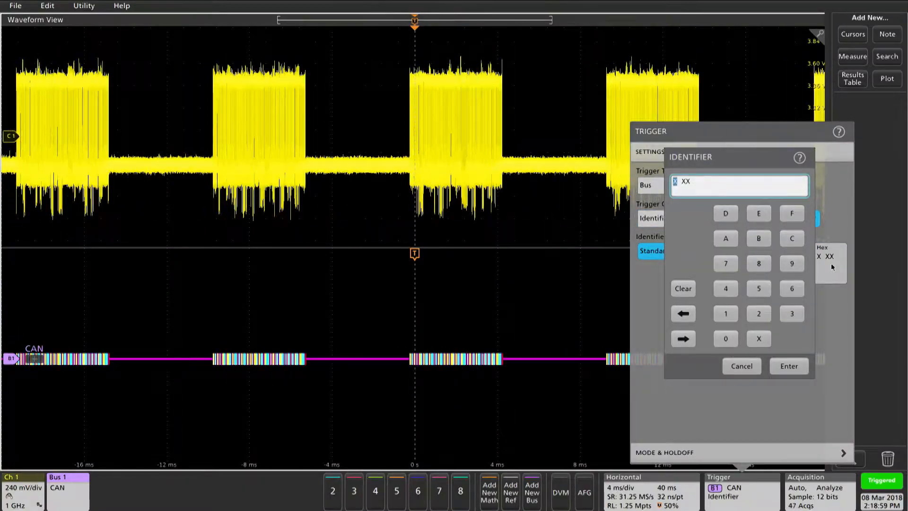
click(759, 288)
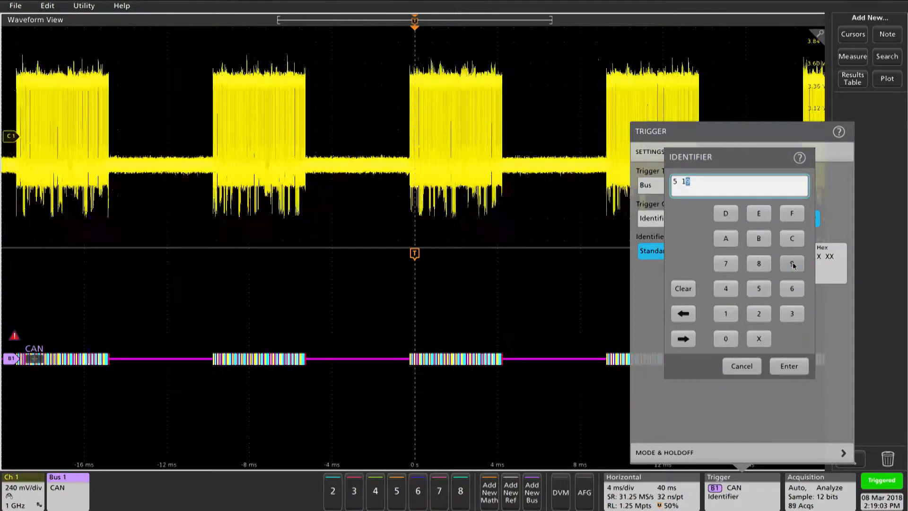
click(789, 365)
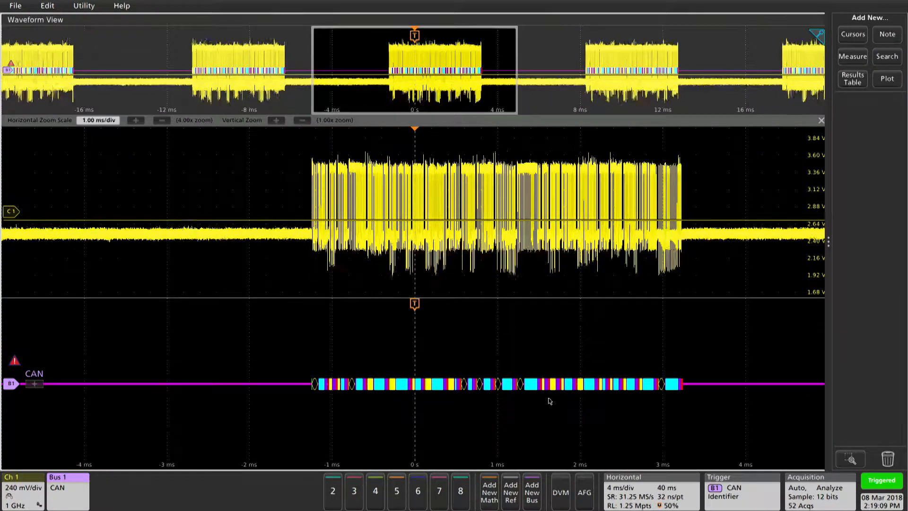
Step: Zoom into the ID 519h frame, add a Bus Decode results table, and stop acquisition
click(136, 120)
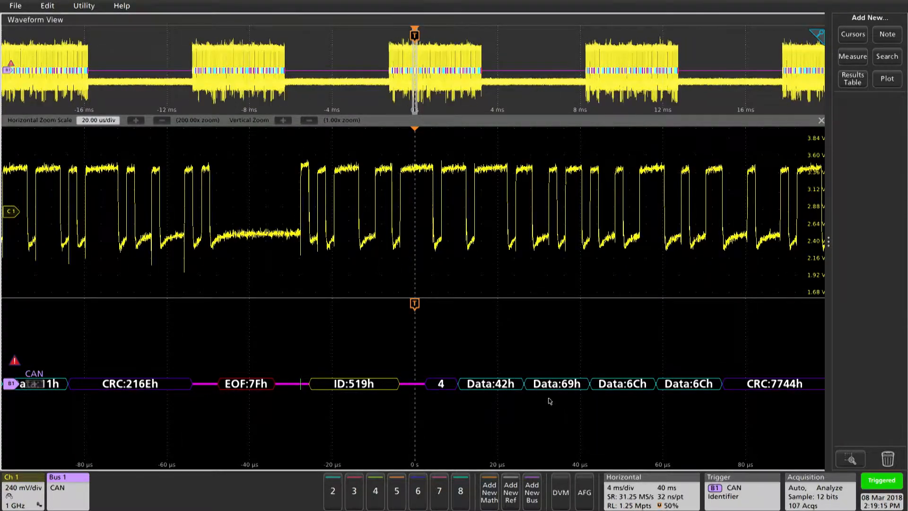
click(852, 78)
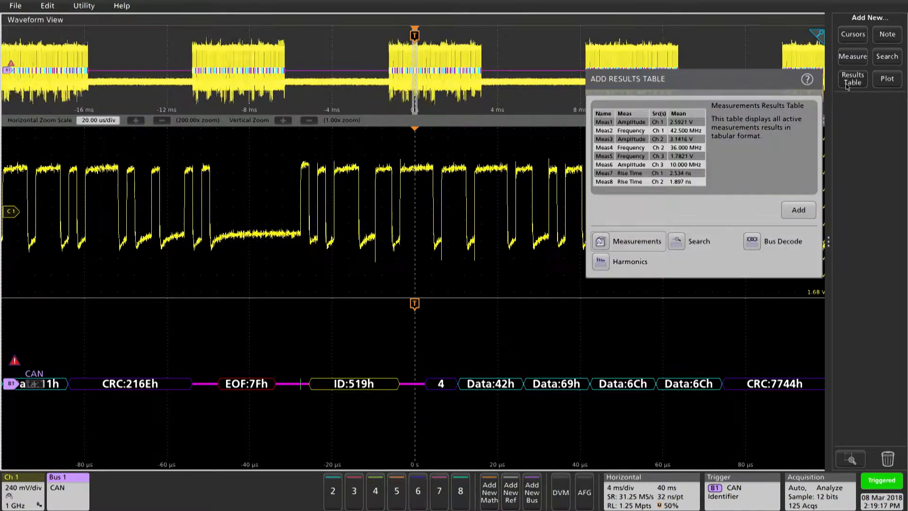
click(779, 240)
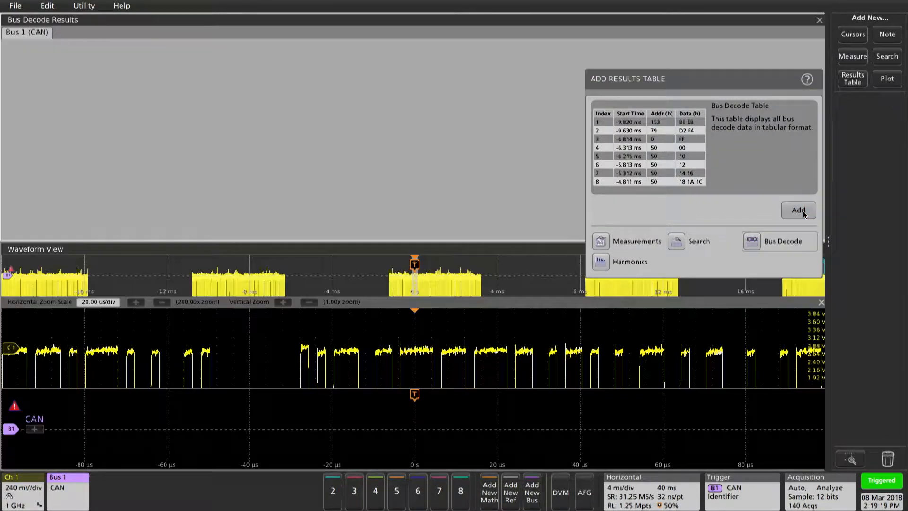
click(798, 210)
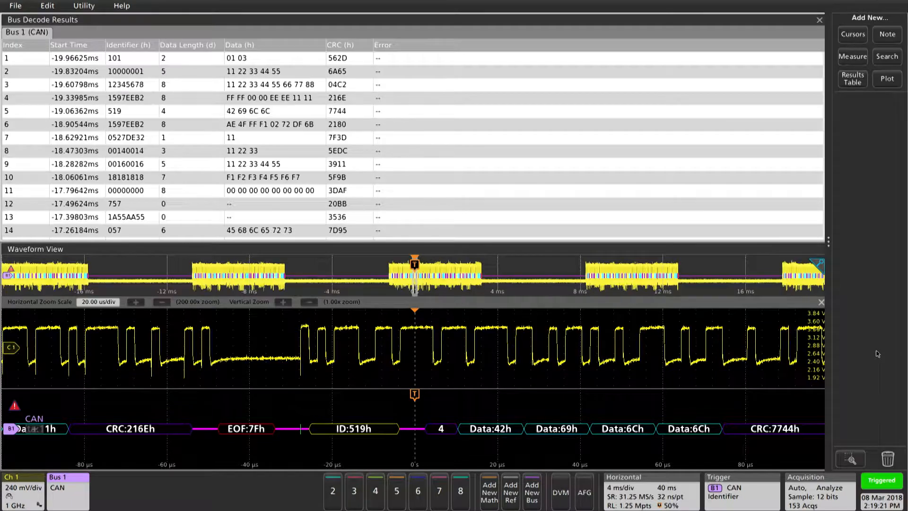
click(886, 57)
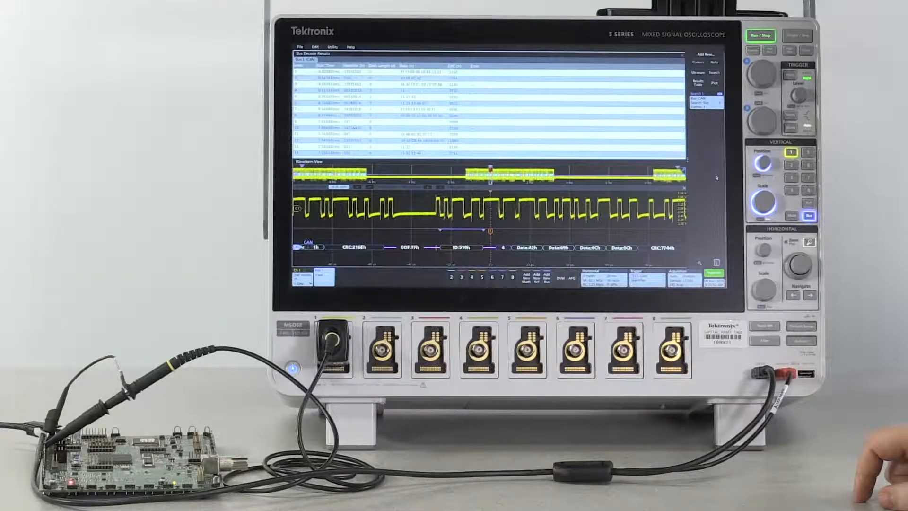
click(761, 35)
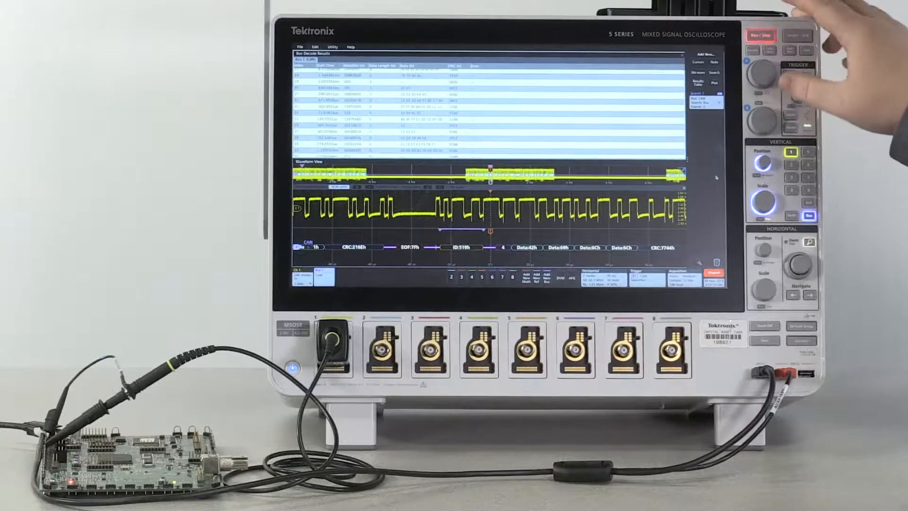